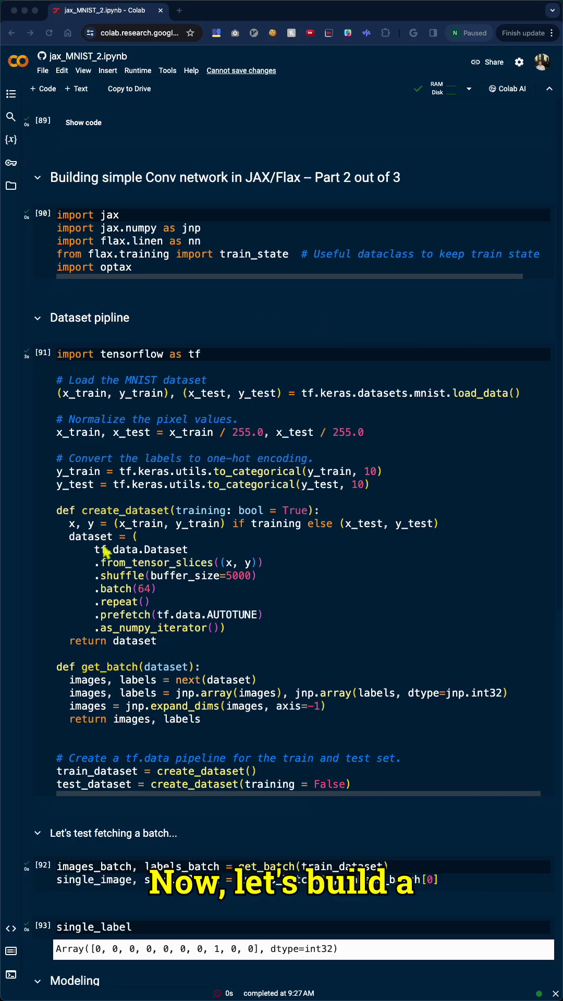
scroll(down, 3)
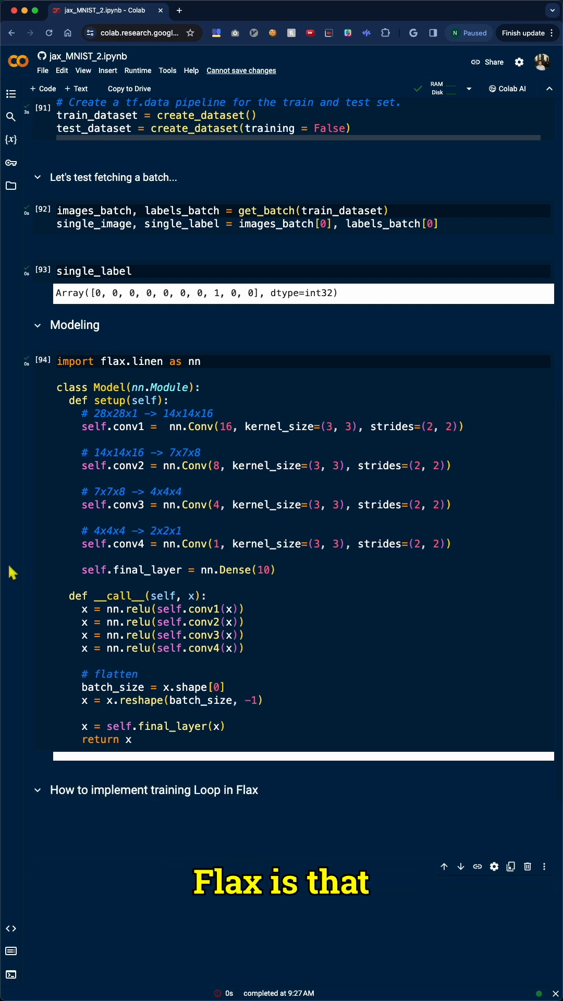
scroll(down, 3)
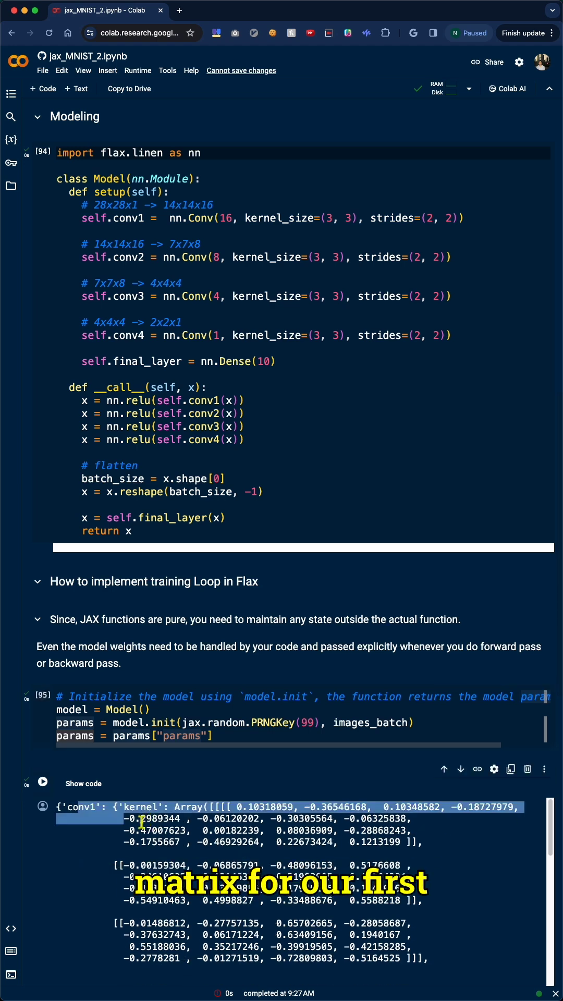
scroll(down, 3)
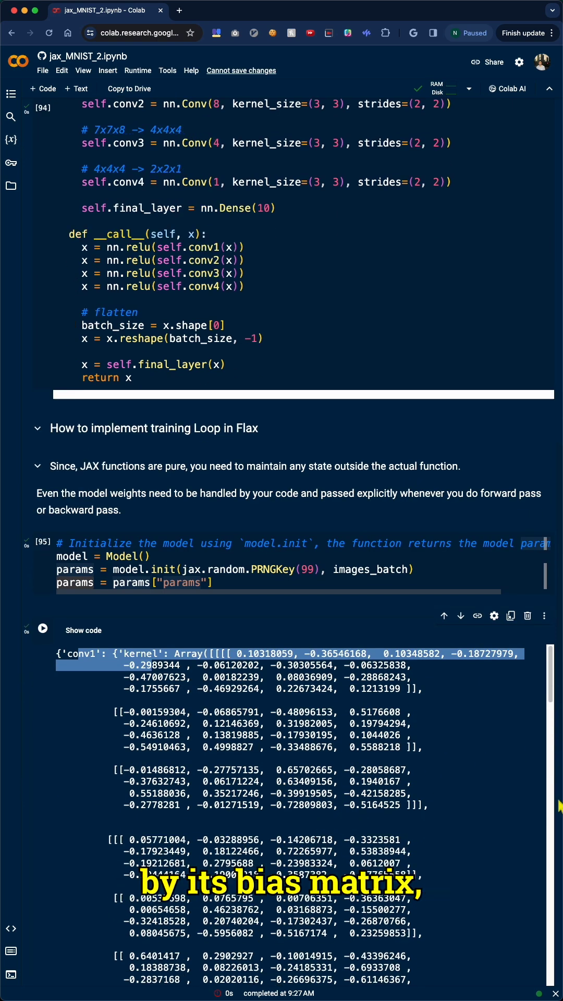
scroll(down, 3)
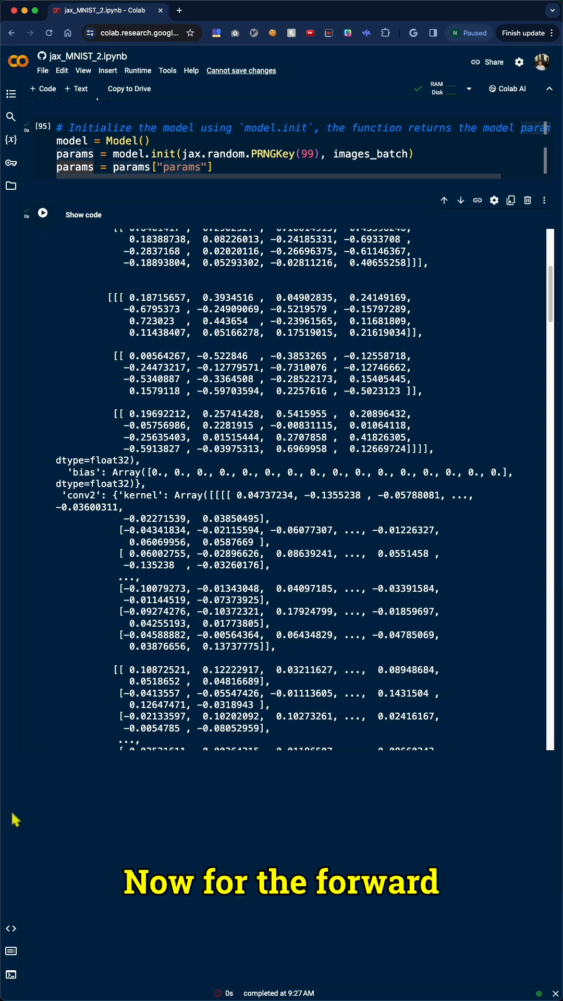
scroll(down, 3)
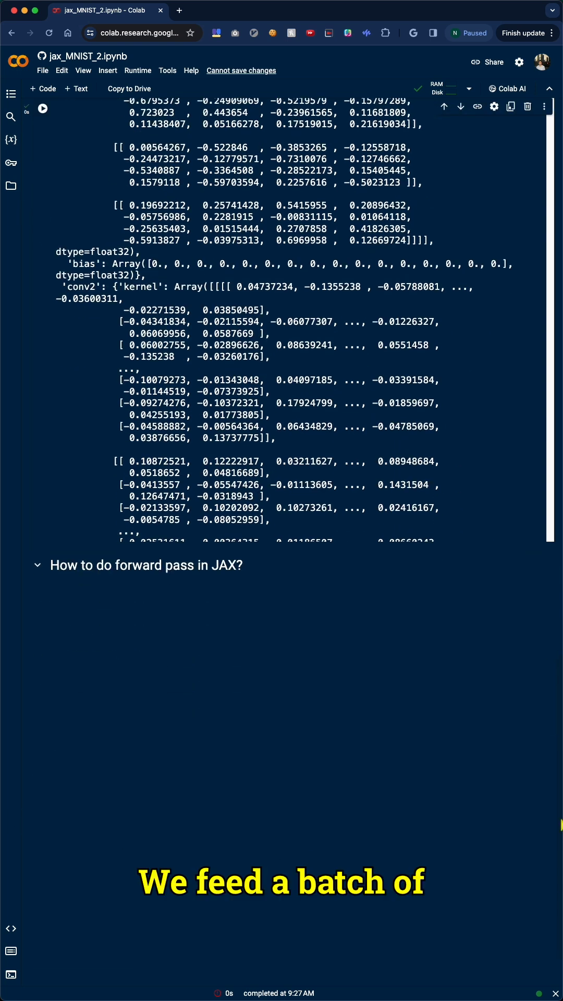